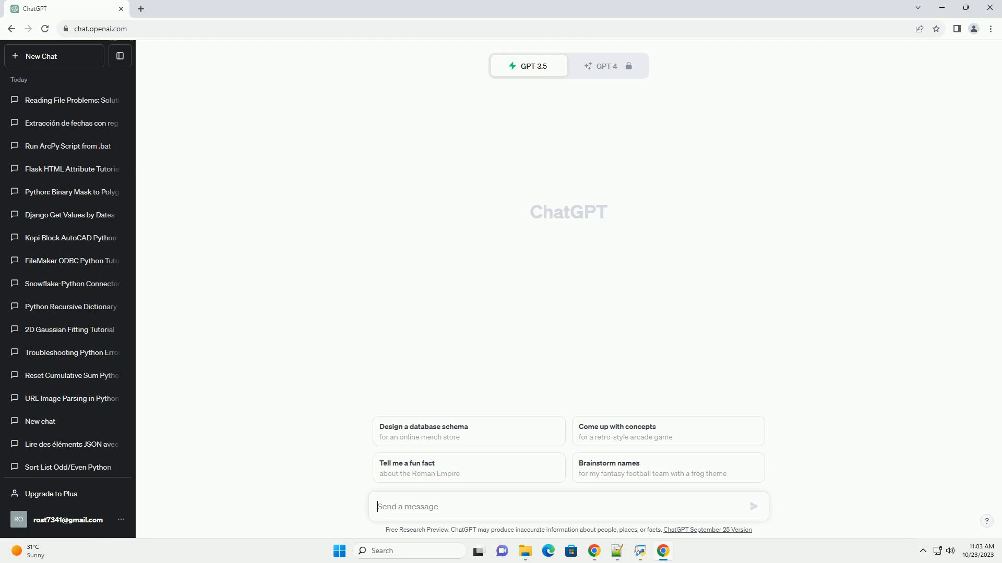
Ask ChatGPT for a tutorial on the cmd 'can't find __main__ module' error with Python examples
left_click(752, 507)
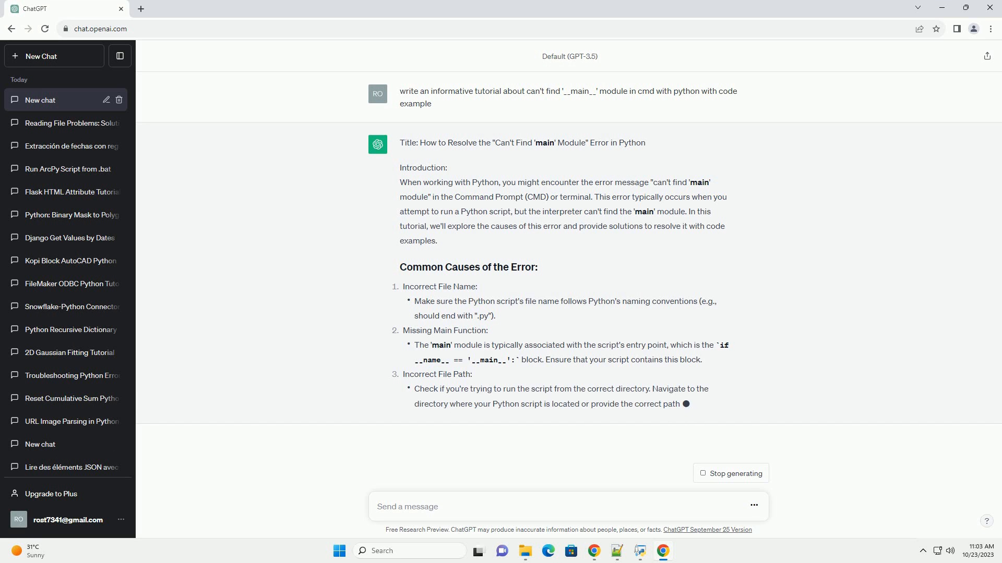
Scroll down to follow the example.py code, its run steps, and the conclusion as they generate
scroll("down", 3)
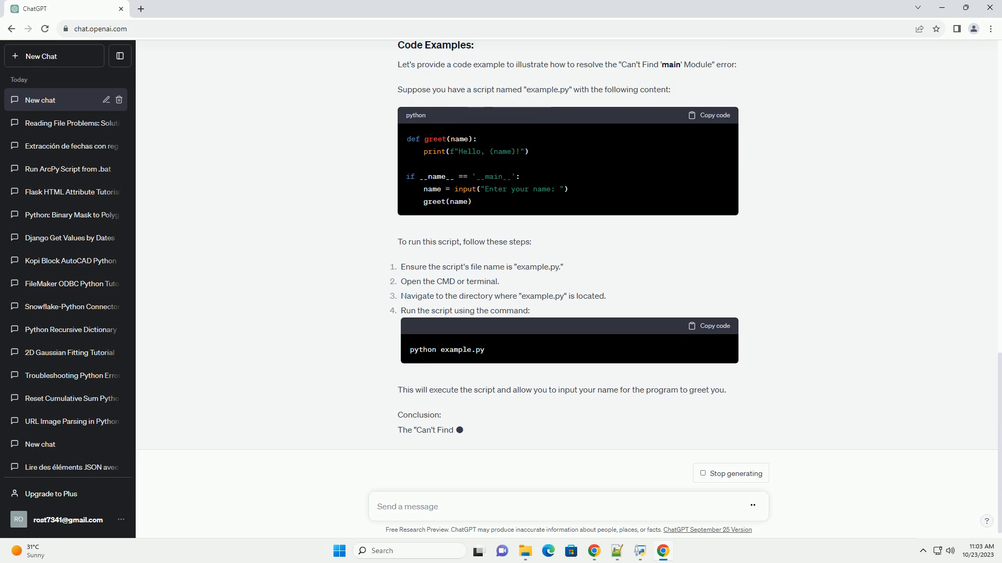
scroll("down", 3)
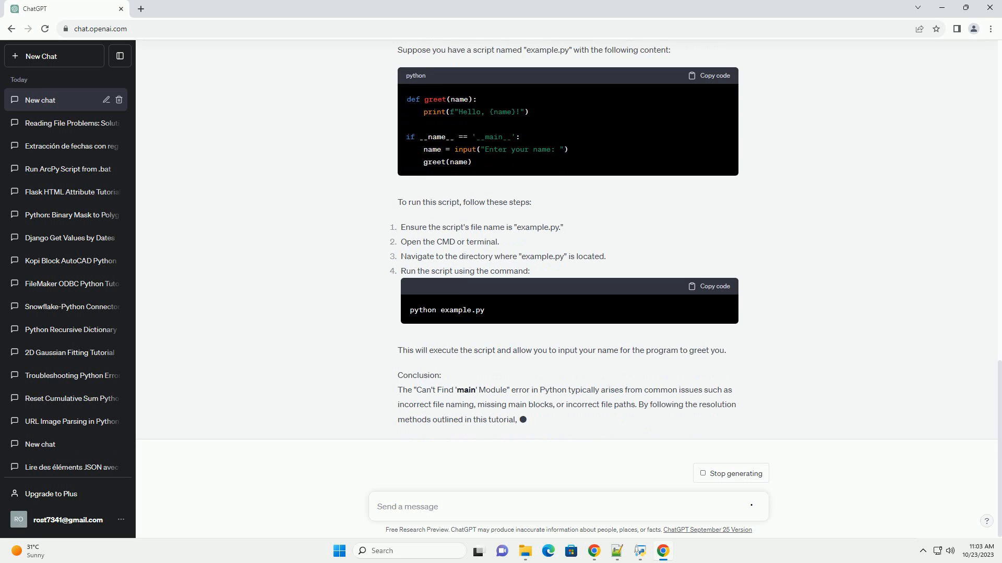